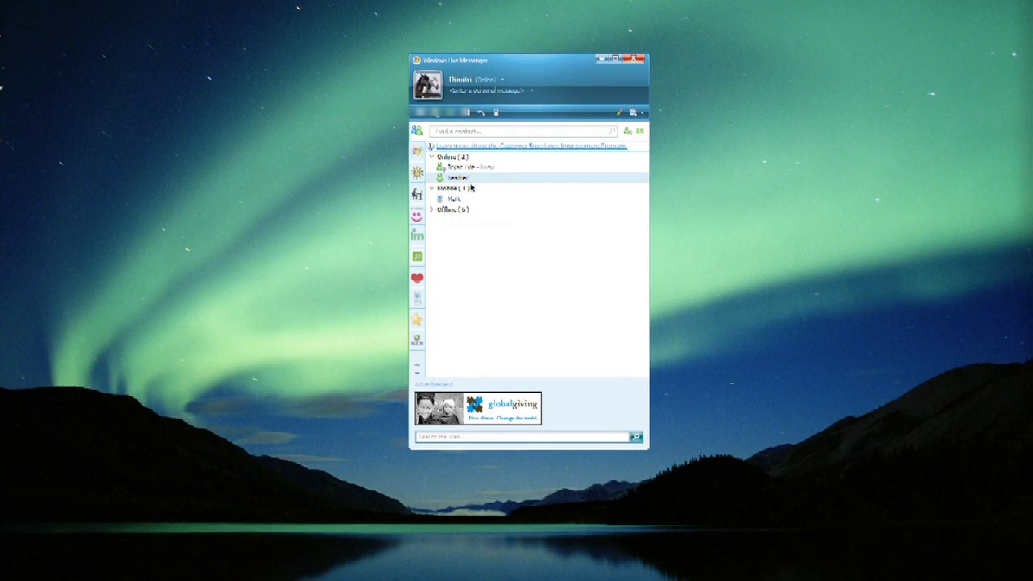
mouse_move(505, 162)
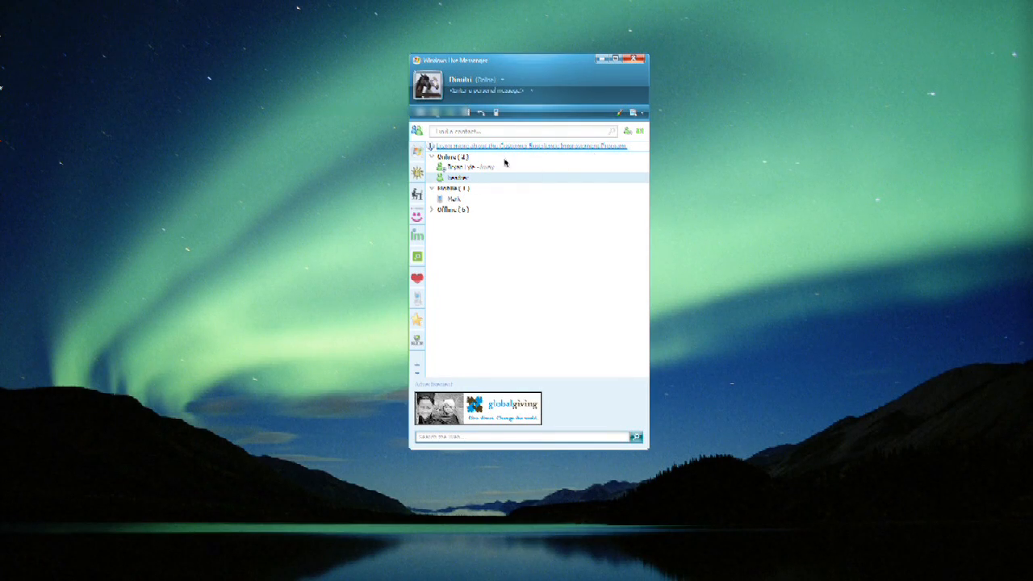
mouse_move(553, 216)
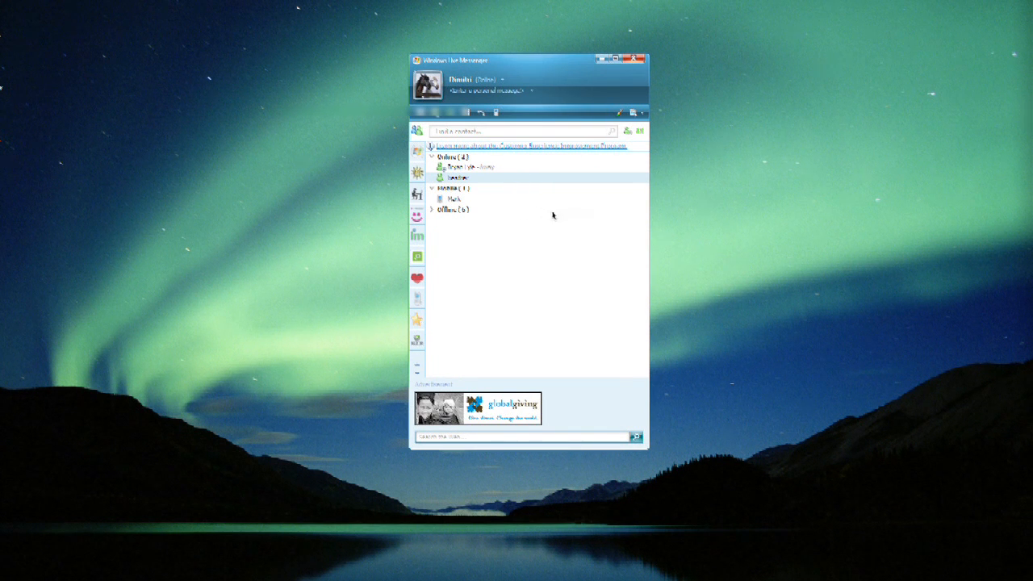
mouse_move(643, 117)
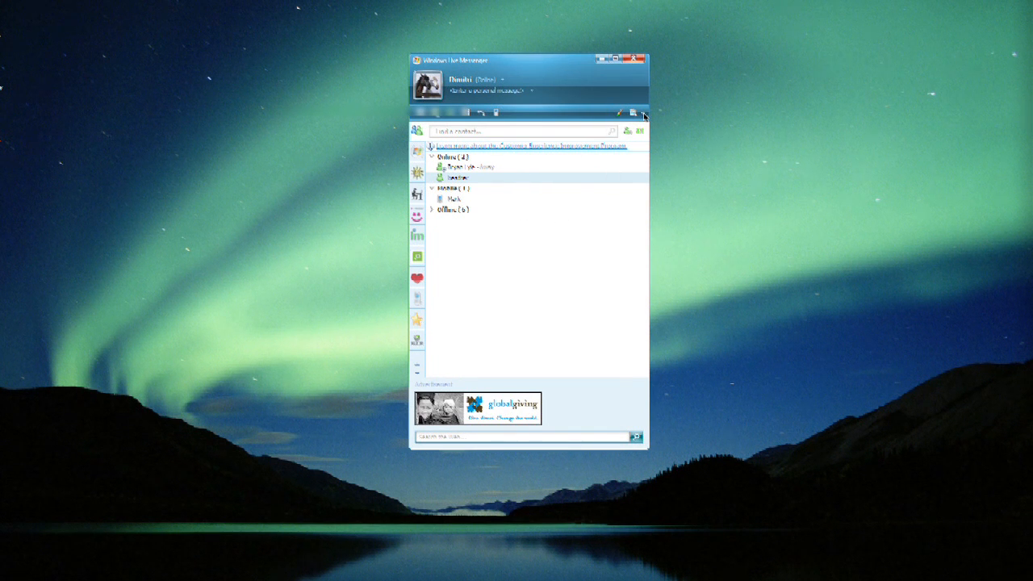
Show the program's command list, then start a conversation with the online contact Heather
click(634, 113)
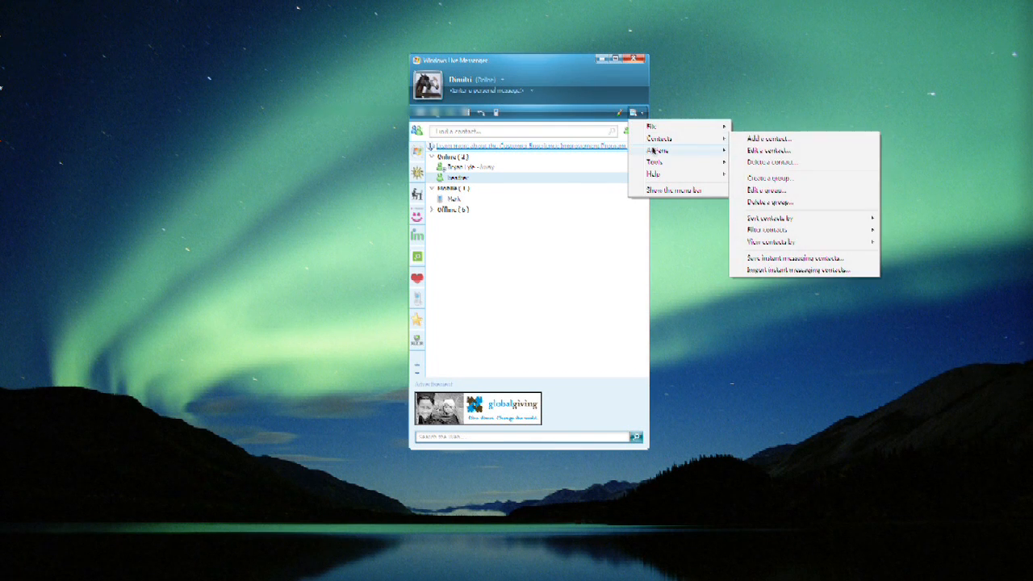
mouse_move(654, 174)
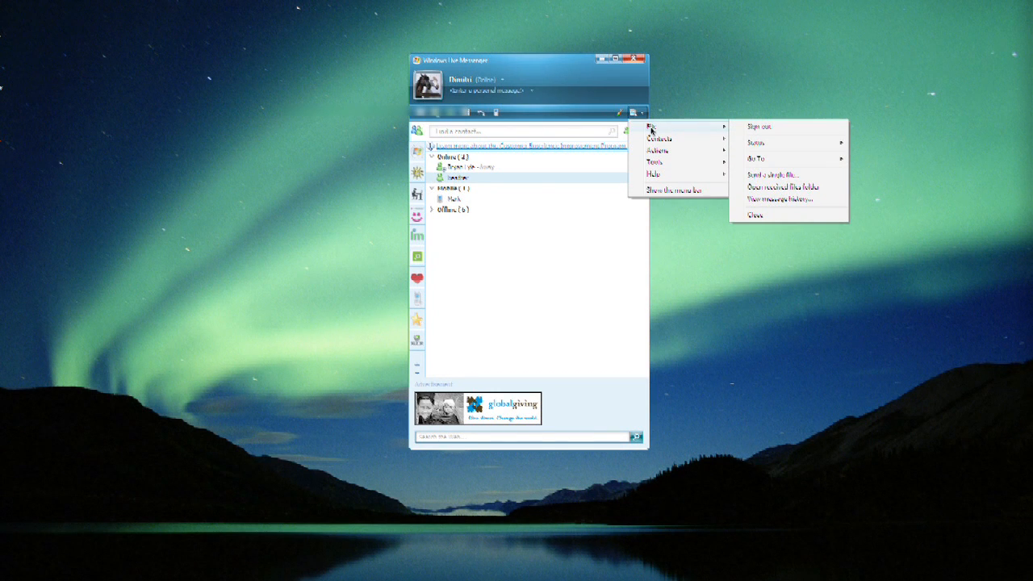
mouse_move(780, 150)
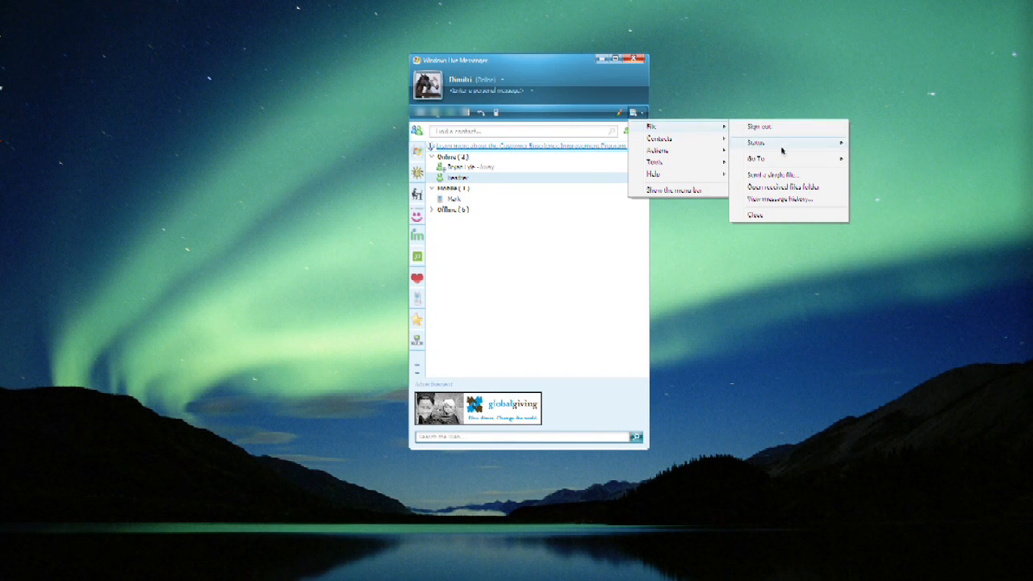
mouse_move(775, 174)
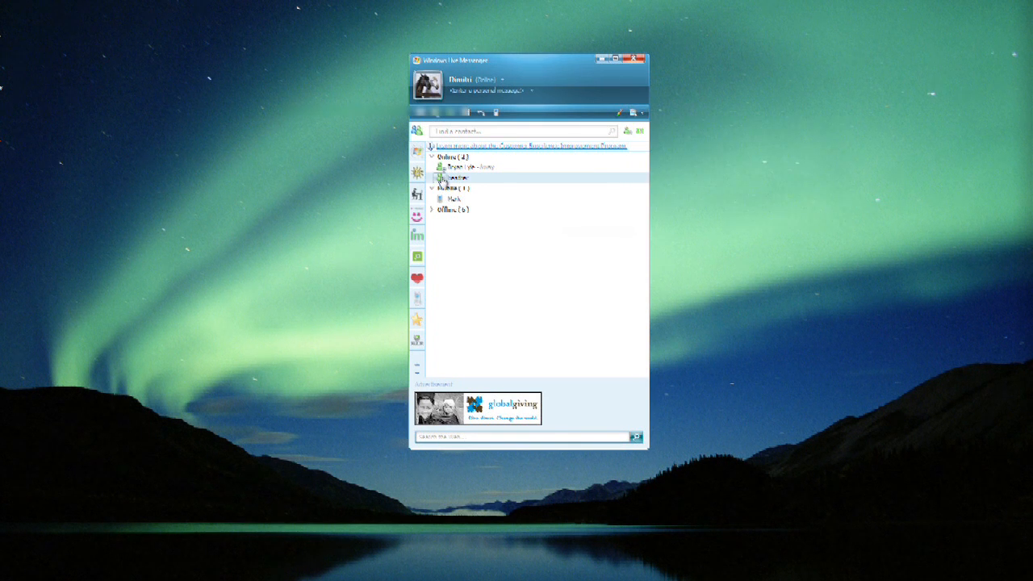
double_click(453, 167)
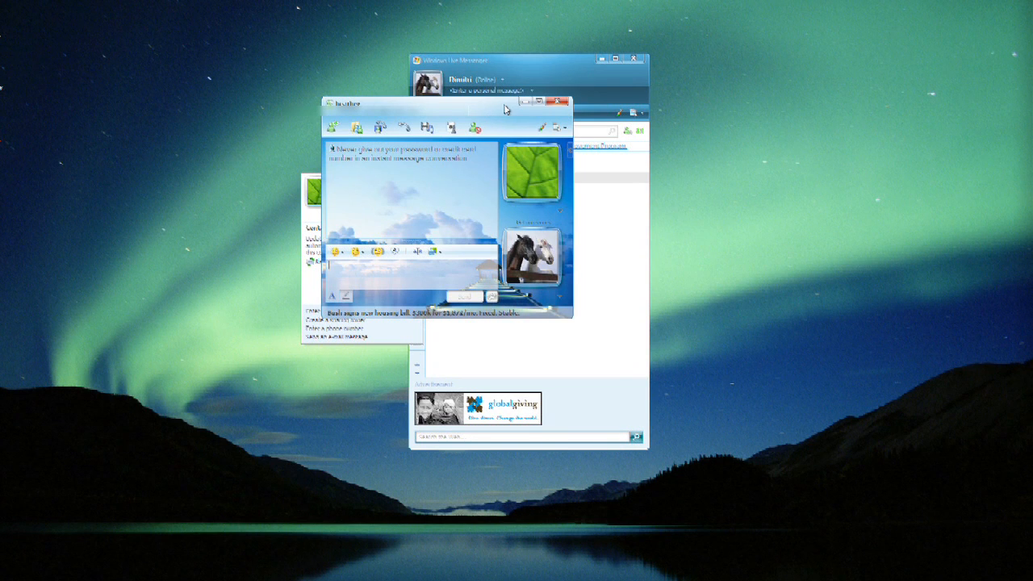
mouse_move(541, 128)
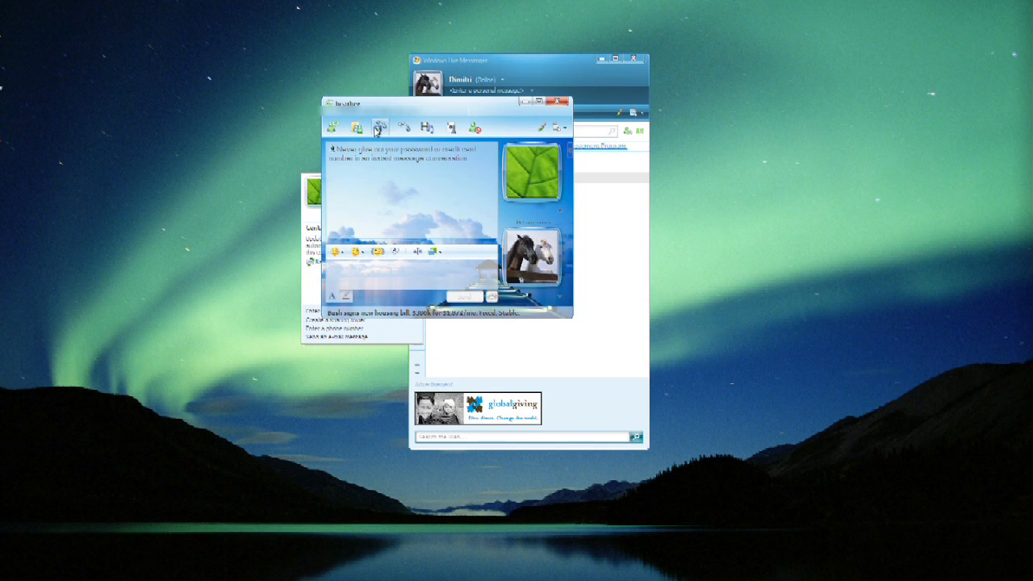
mouse_move(379, 127)
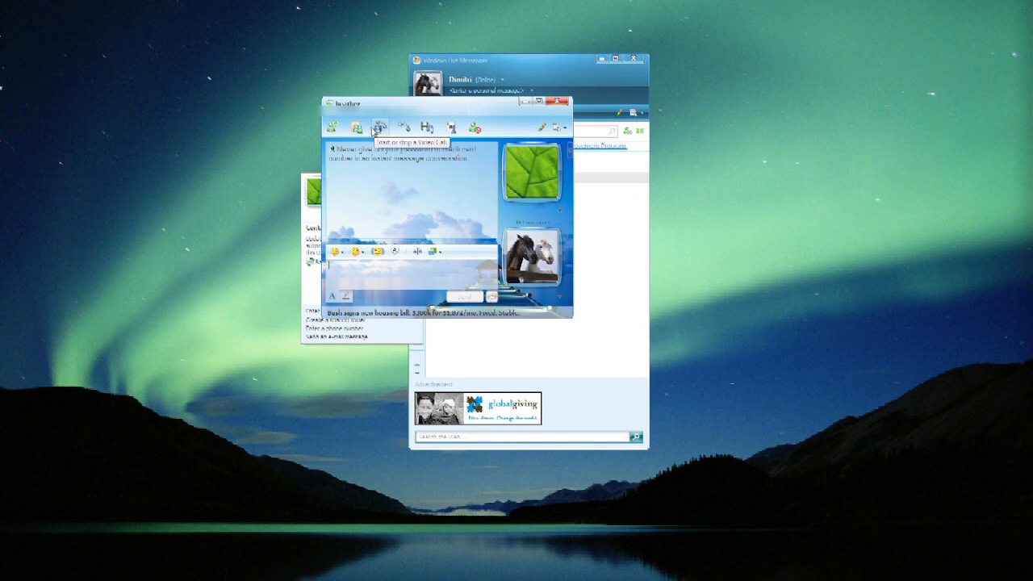
mouse_move(355, 128)
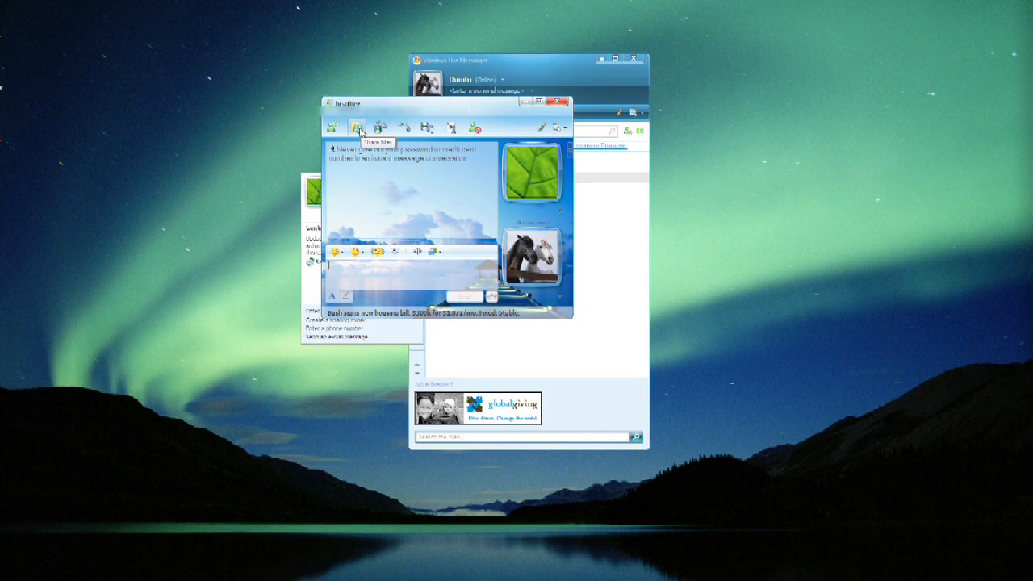
Choose 'Send a file or photo...' from the Share files menu to open the Documents file picker
click(356, 128)
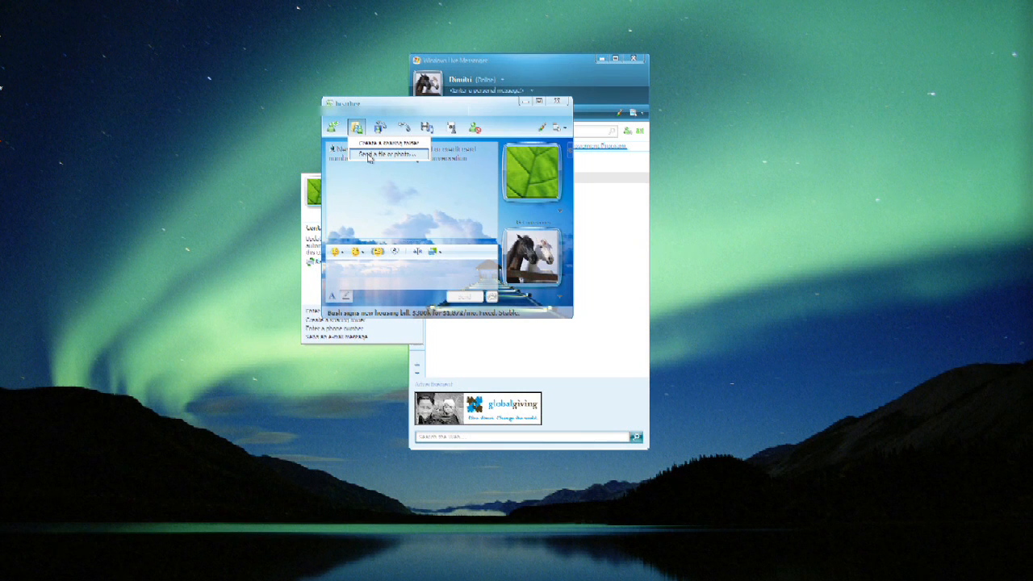
click(374, 156)
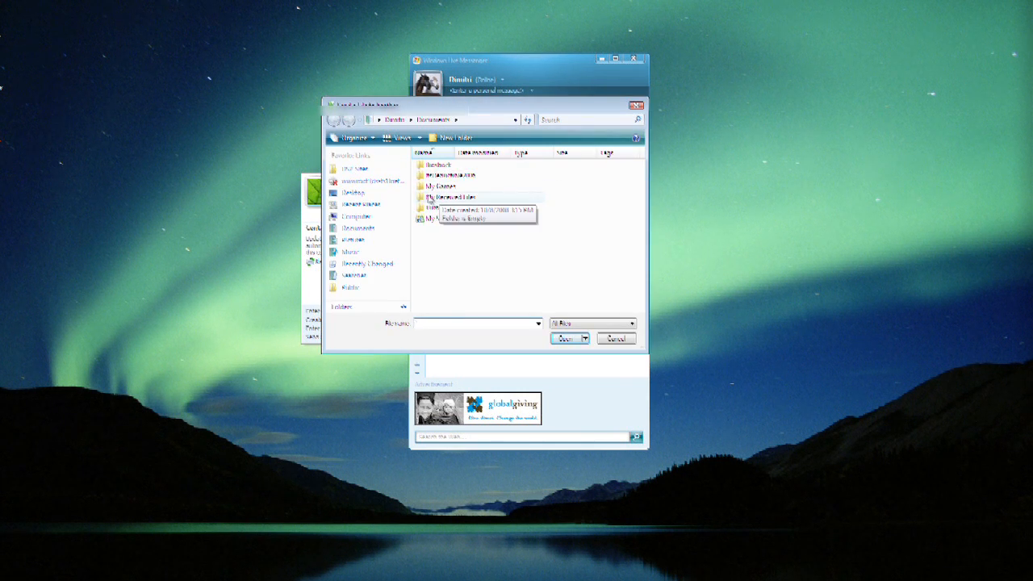
double_click(454, 196)
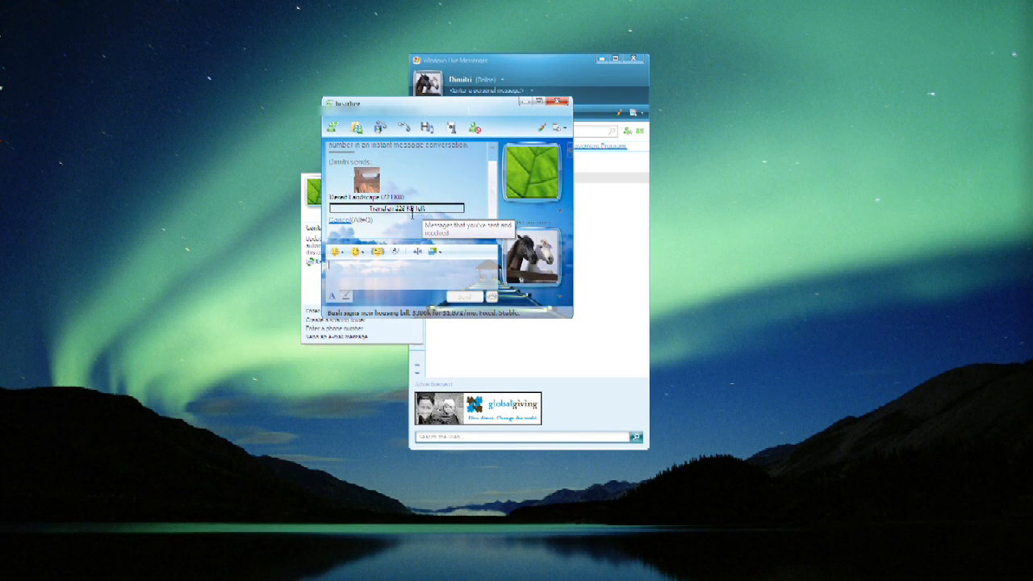
mouse_move(467, 326)
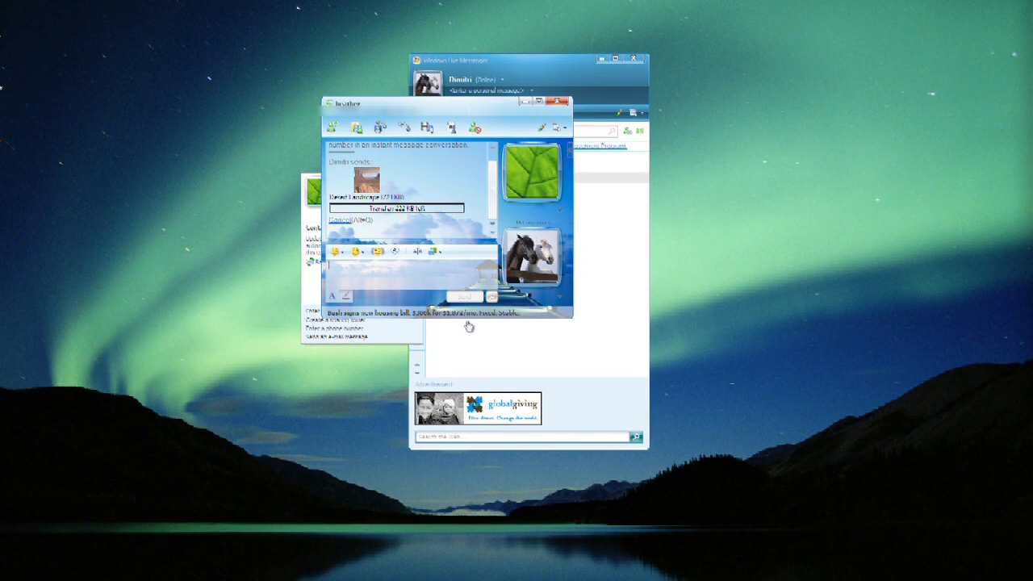